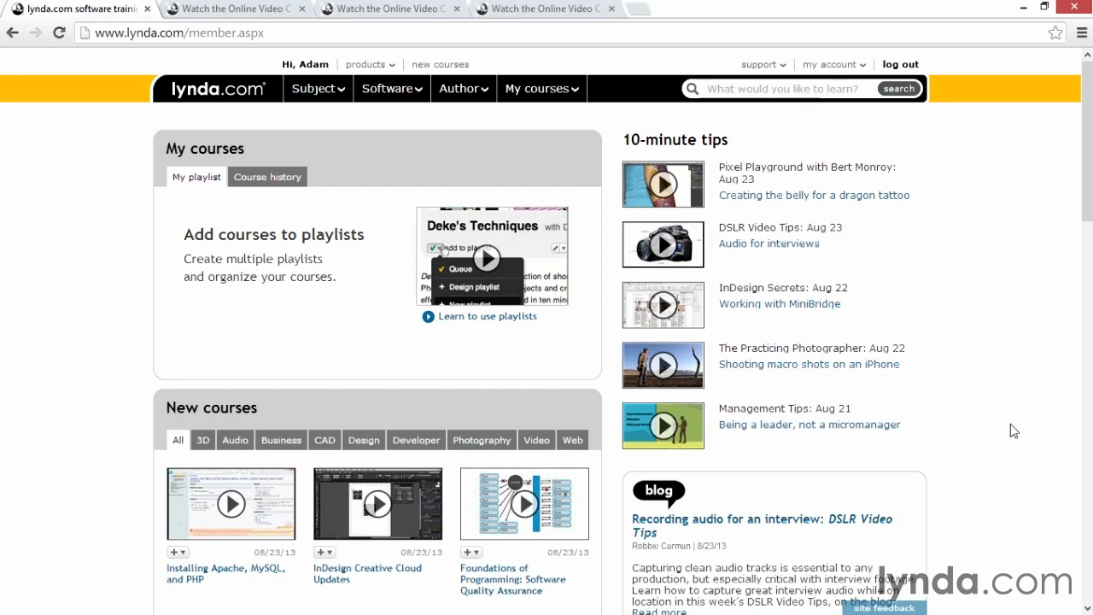
pyautogui.moveTo(229, 12)
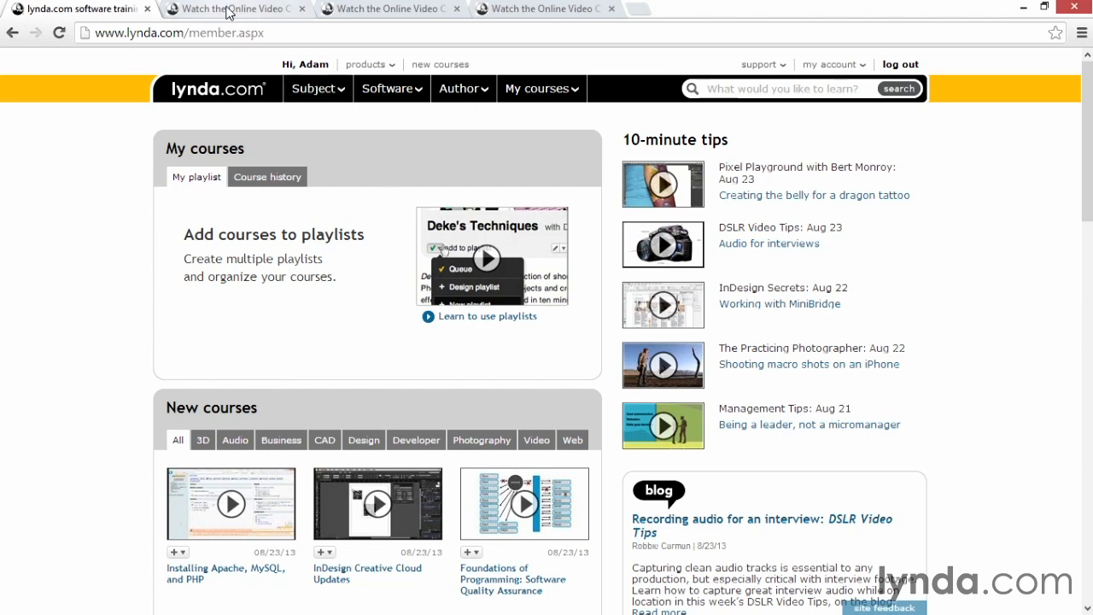
# - Review the Texturing for Games, Game Prop Creation in Maya, and ZBrush 4 Essential Training course tabs
pyautogui.click(230, 8)
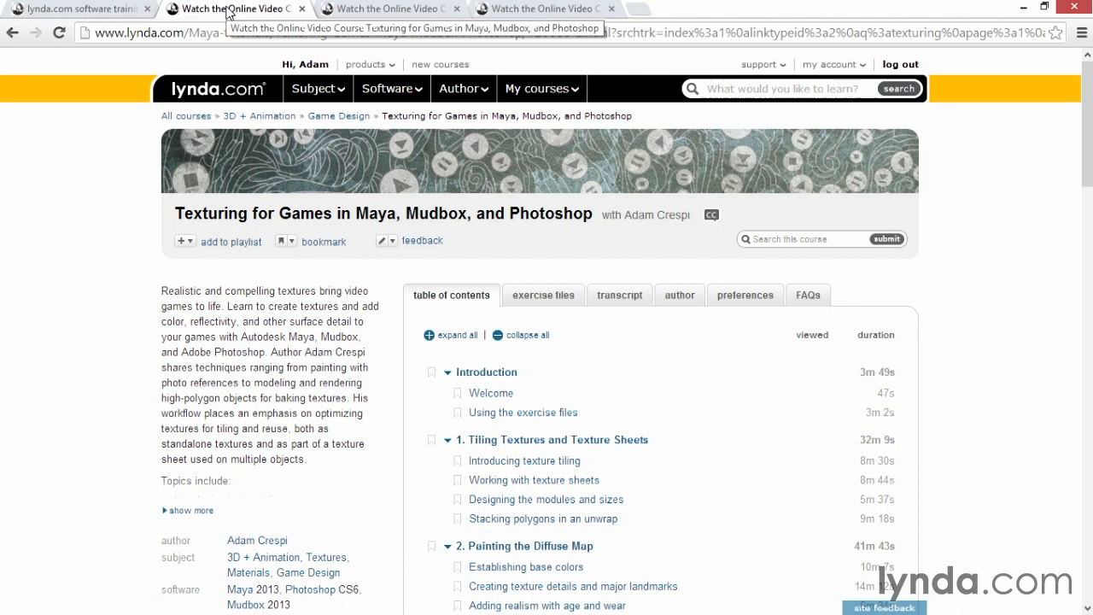
pyautogui.click(389, 9)
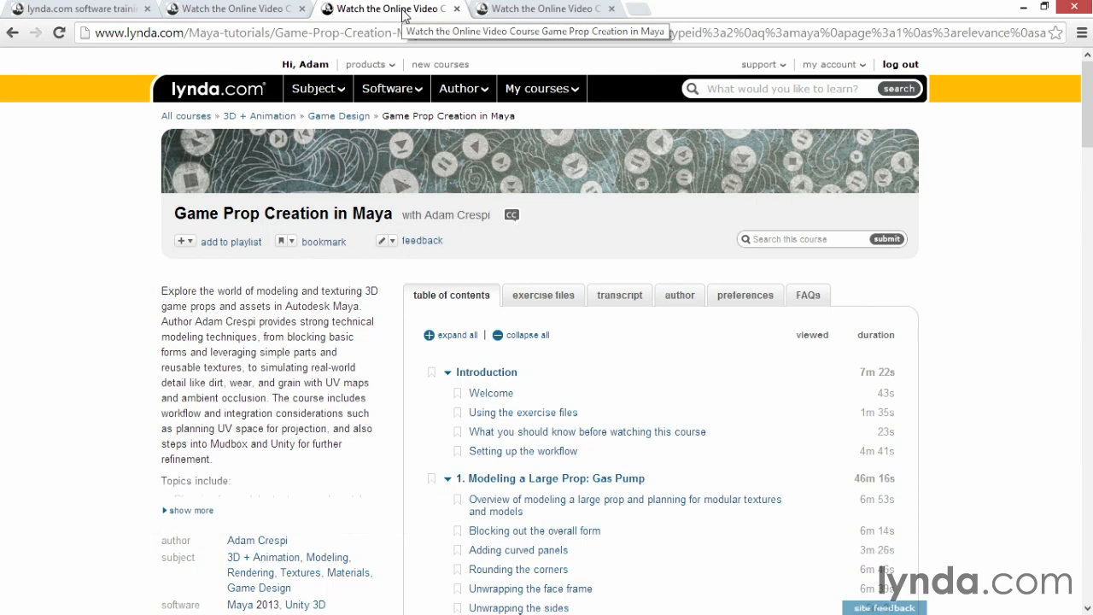
pyautogui.click(542, 8)
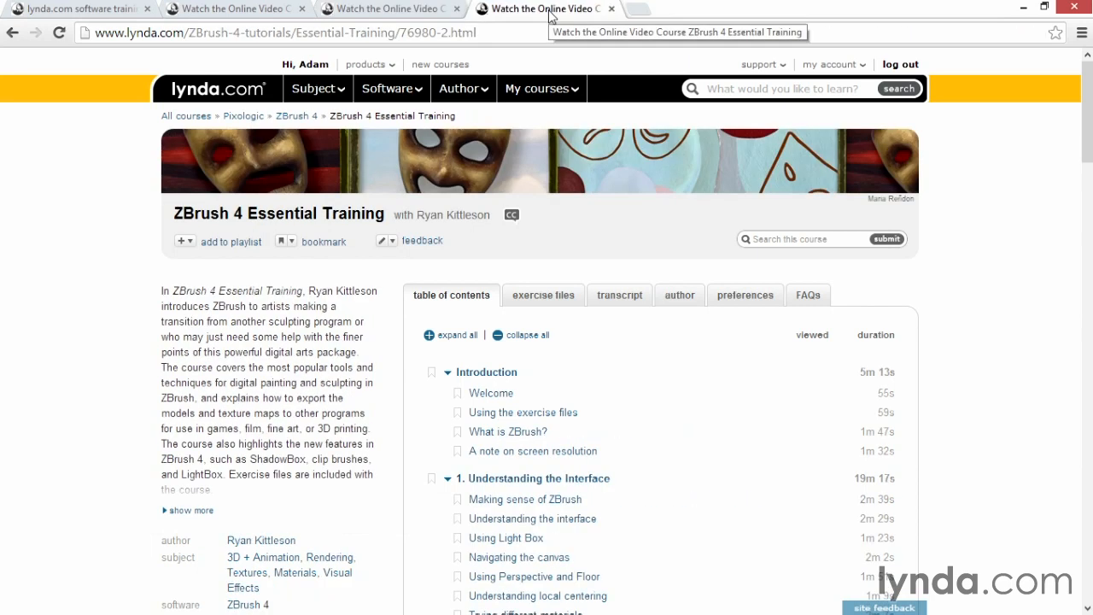